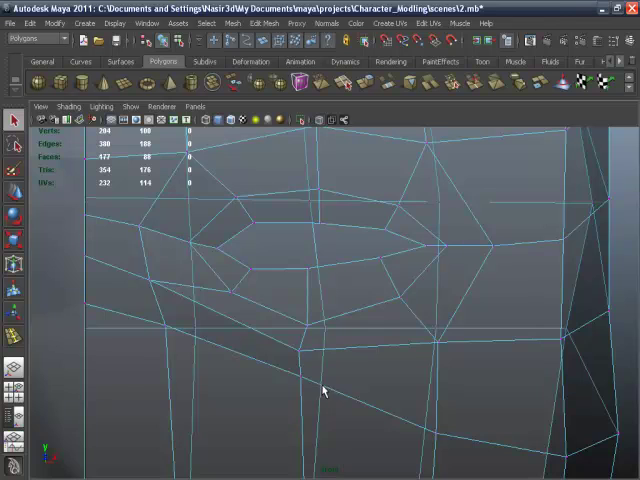
# - Move the vertices below the eye, at its lower-left socket and outer corner, into place
pyautogui.click(300, 378)
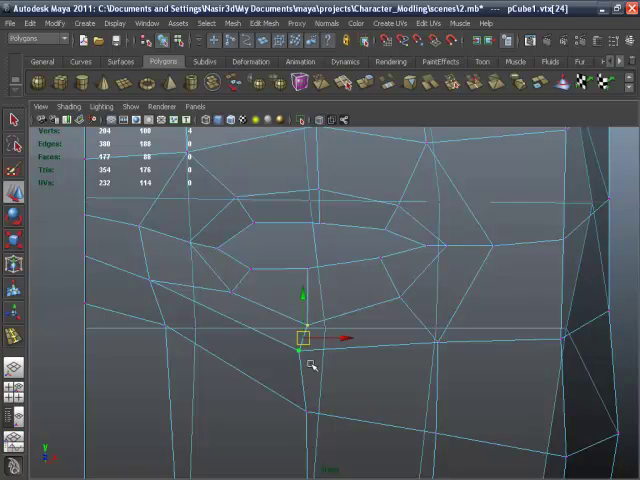
pyautogui.moveTo(303, 336); pyautogui.dragTo(300, 352)
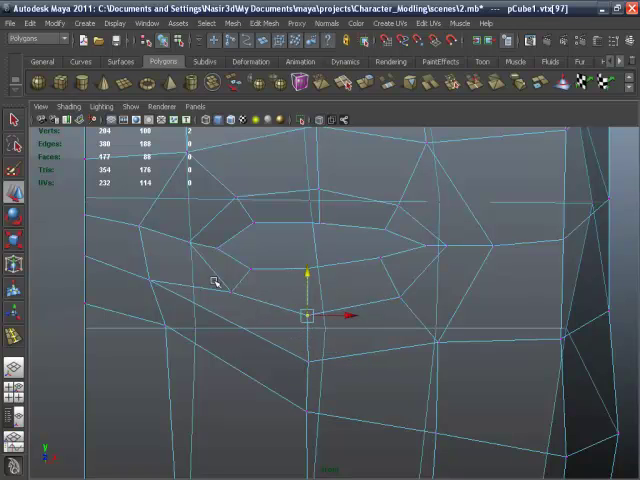
pyautogui.click(213, 281)
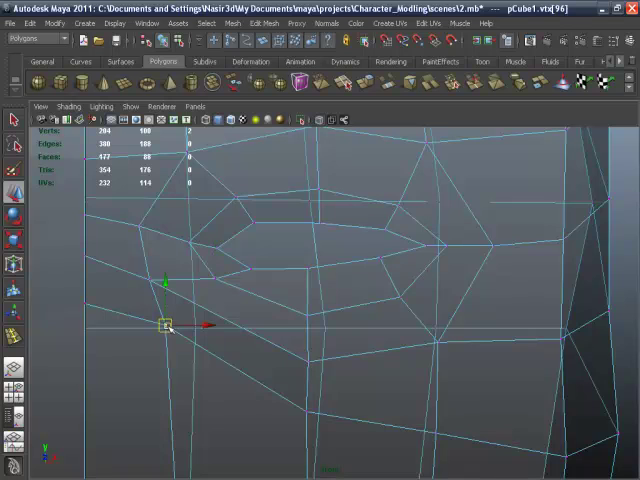
pyautogui.moveTo(168, 326); pyautogui.dragTo(172, 348)
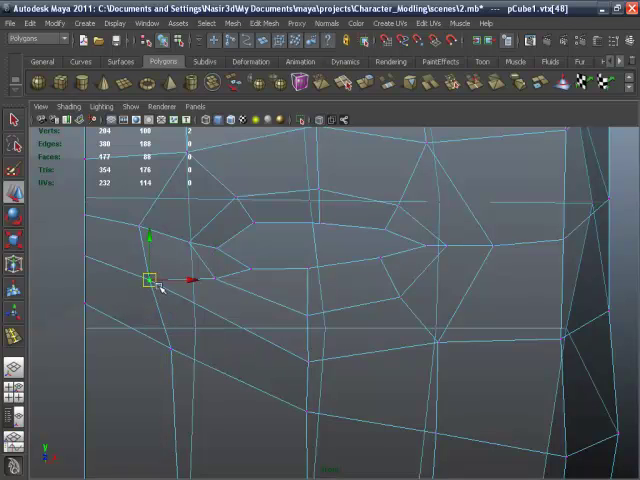
pyautogui.moveTo(152, 278); pyautogui.dragTo(162, 293)
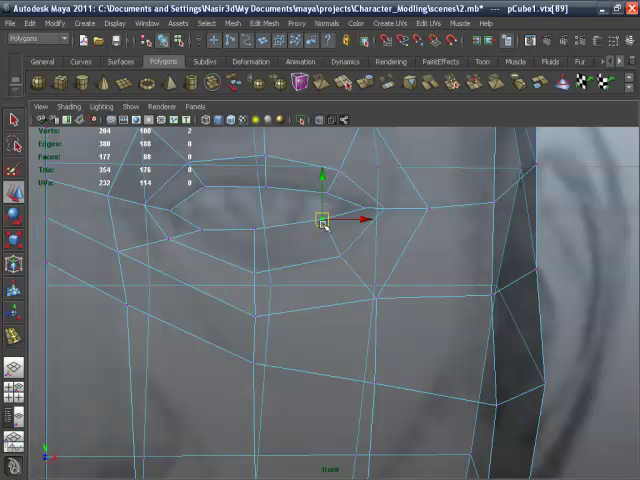
pyautogui.moveTo(257, 233)
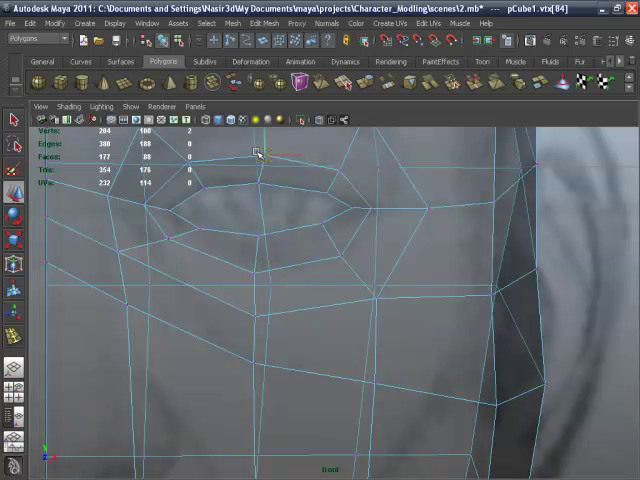
# - Select the vertex at the top of the eye loop
pyautogui.click(256, 150)
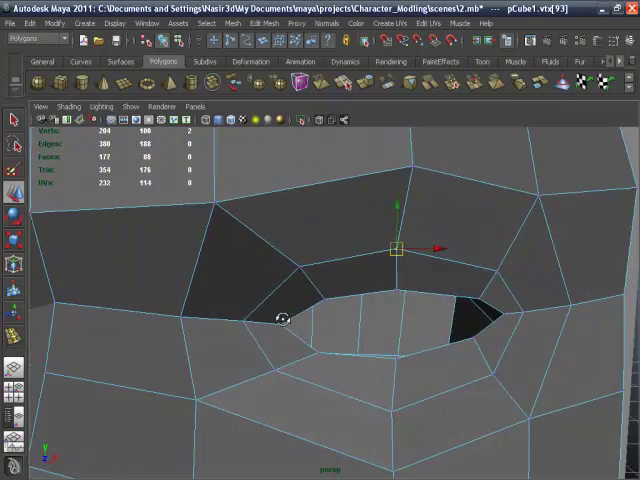
# - Push the vertices above the eye back in depth and pick an upper socket-rim vertex
pyautogui.moveTo(285, 320); pyautogui.dragTo(288, 393)
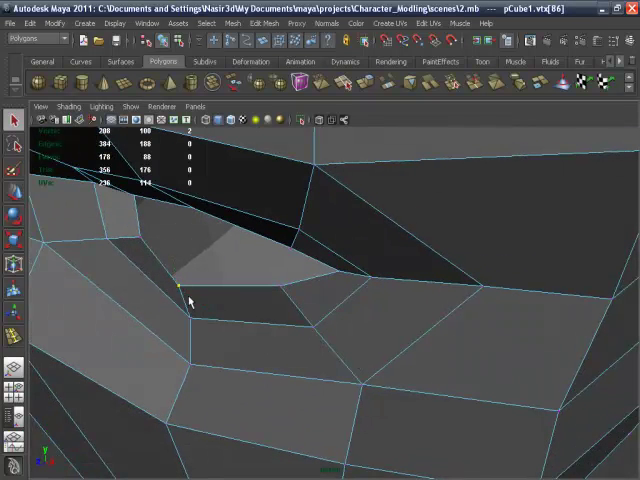
pyautogui.moveTo(178, 290); pyautogui.dragTo(137, 310)
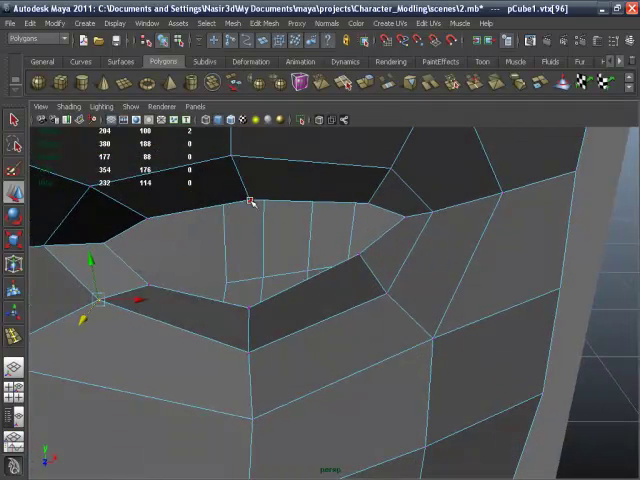
pyautogui.click(247, 200)
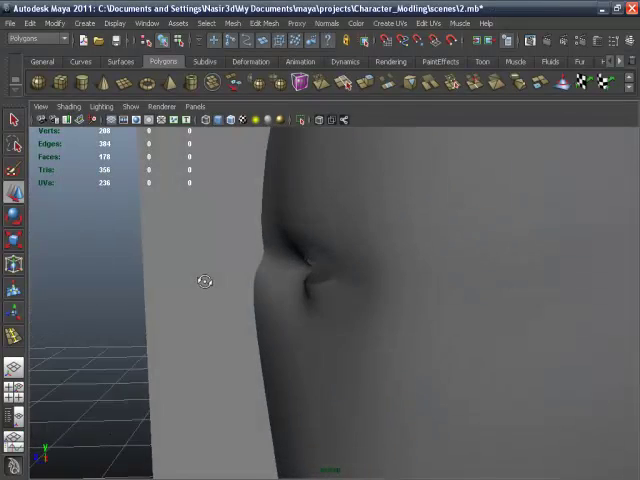
pyautogui.moveTo(205, 281); pyautogui.dragTo(356, 302)
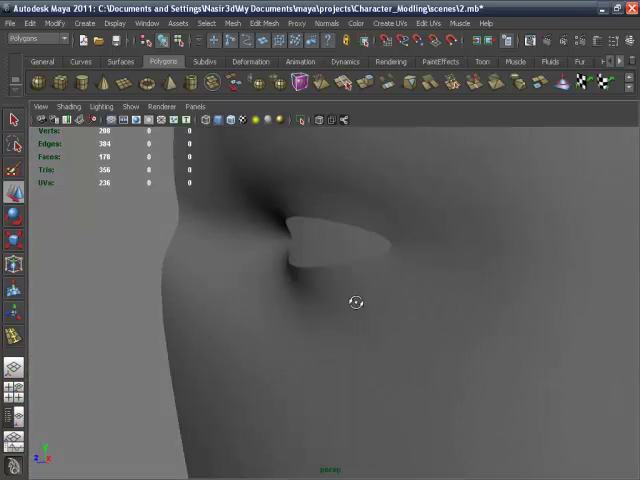
pyautogui.moveTo(357, 302); pyautogui.dragTo(282, 295)
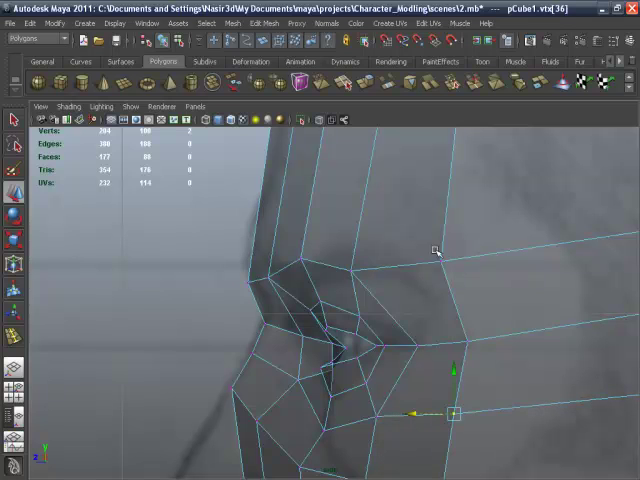
pyautogui.moveTo(355, 273)
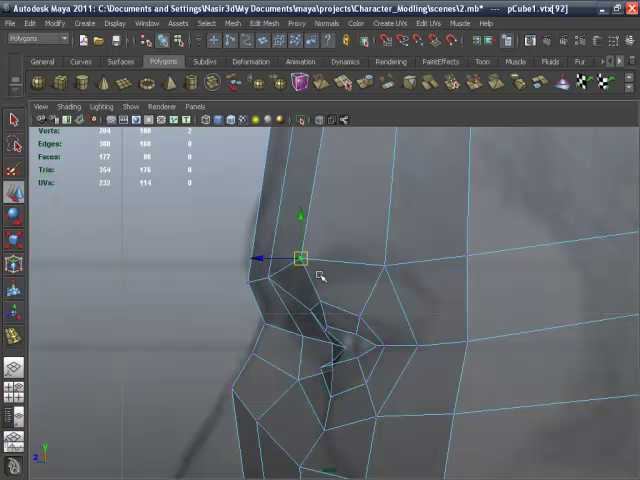
# - Pull the eye-corner vertex beside the nose bridge into a better position
pyautogui.moveTo(305, 258); pyautogui.dragTo(315, 270)
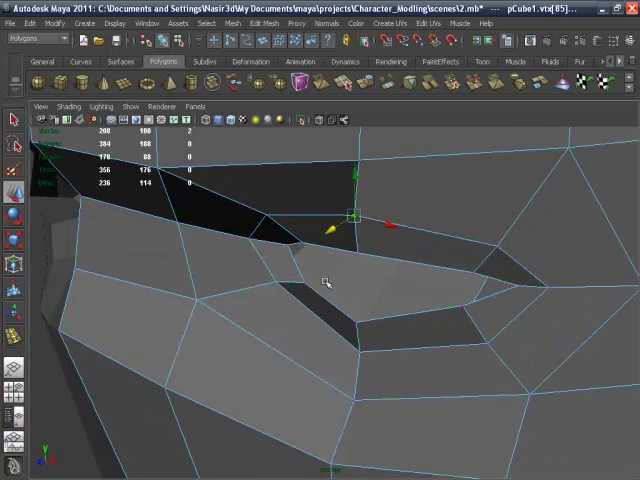
# - Move an eyelid vertex to shape the socket's upper edge
pyautogui.moveTo(345, 215); pyautogui.dragTo(308, 252)
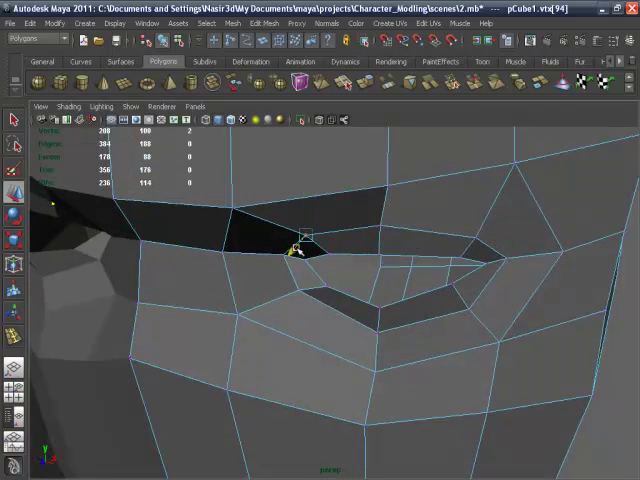
# - Pick an upper eye-rim vertex, then move the lower eye-socket vertex into place
pyautogui.click(294, 252)
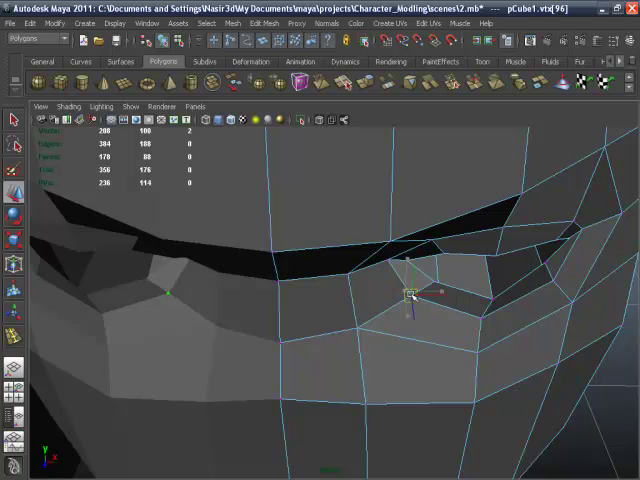
pyautogui.moveTo(408, 290); pyautogui.dragTo(392, 325)
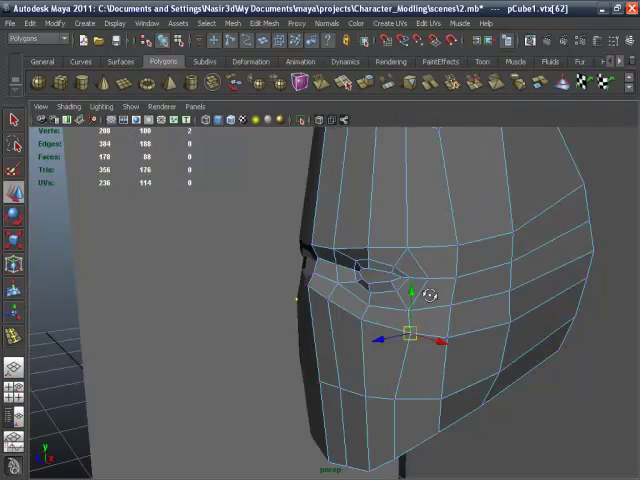
# - Open the marking menu on the head mesh to switch to Object Mode
pyautogui.rightClick(412, 280)
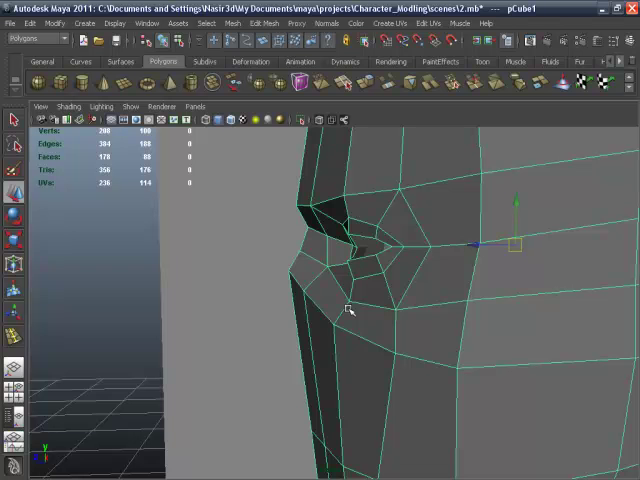
pyautogui.moveTo(310, 306)
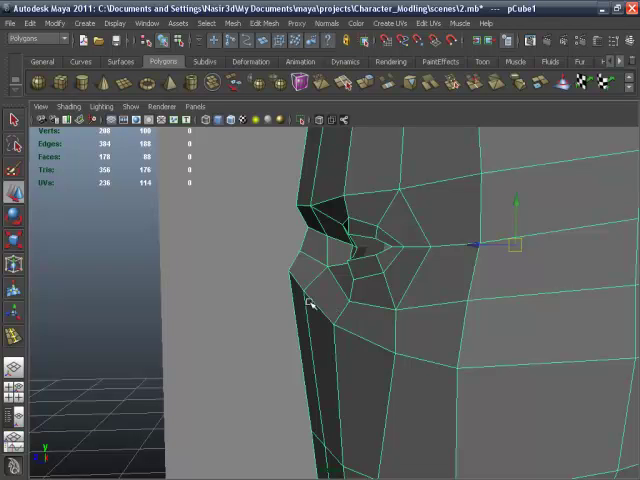